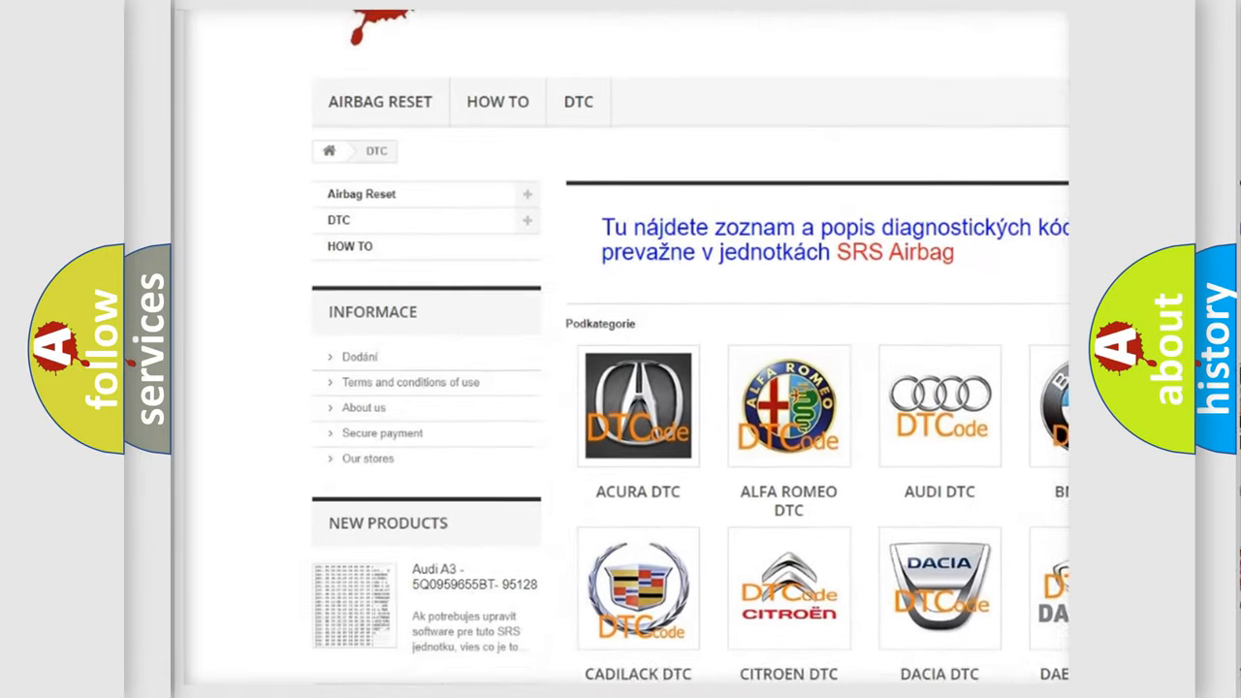
scroll("down", 3)
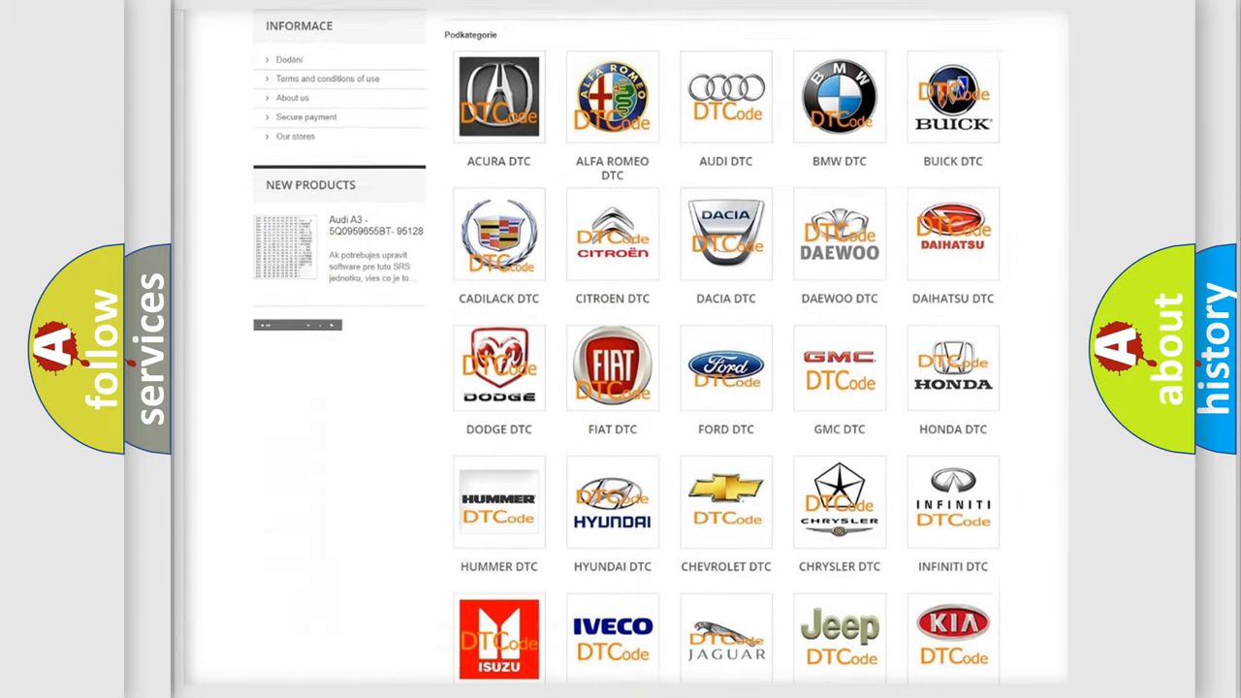
scroll("down", 3)
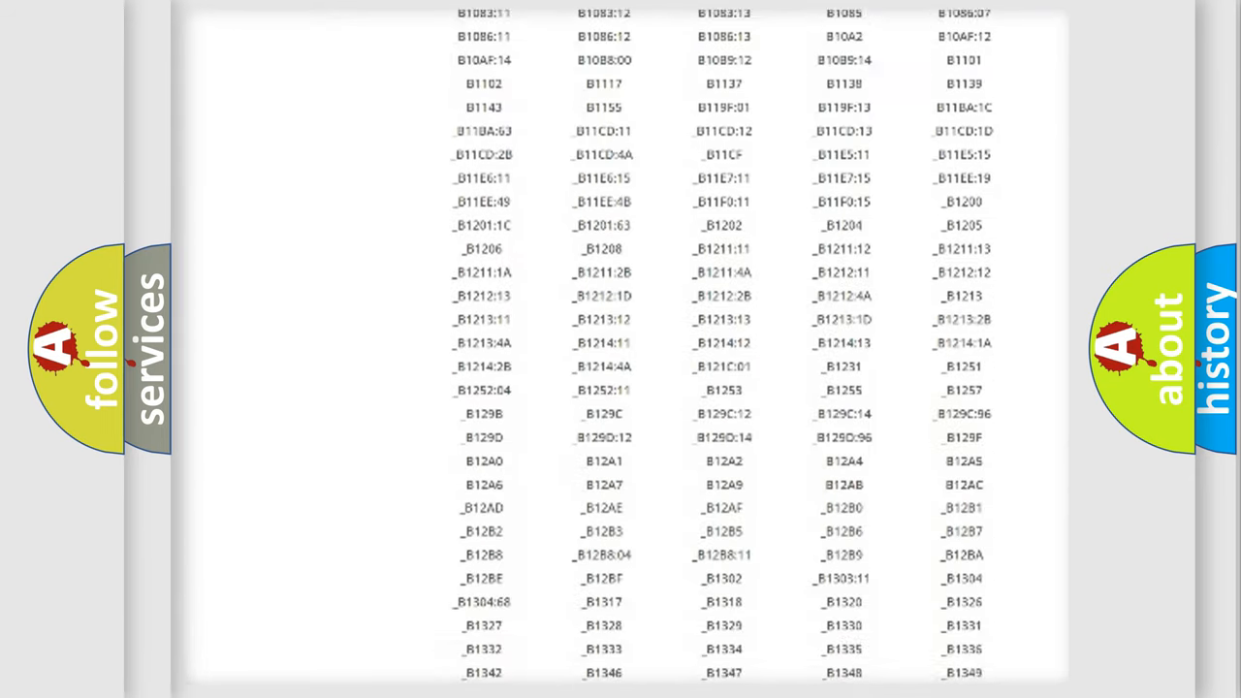
scroll("down", 3)
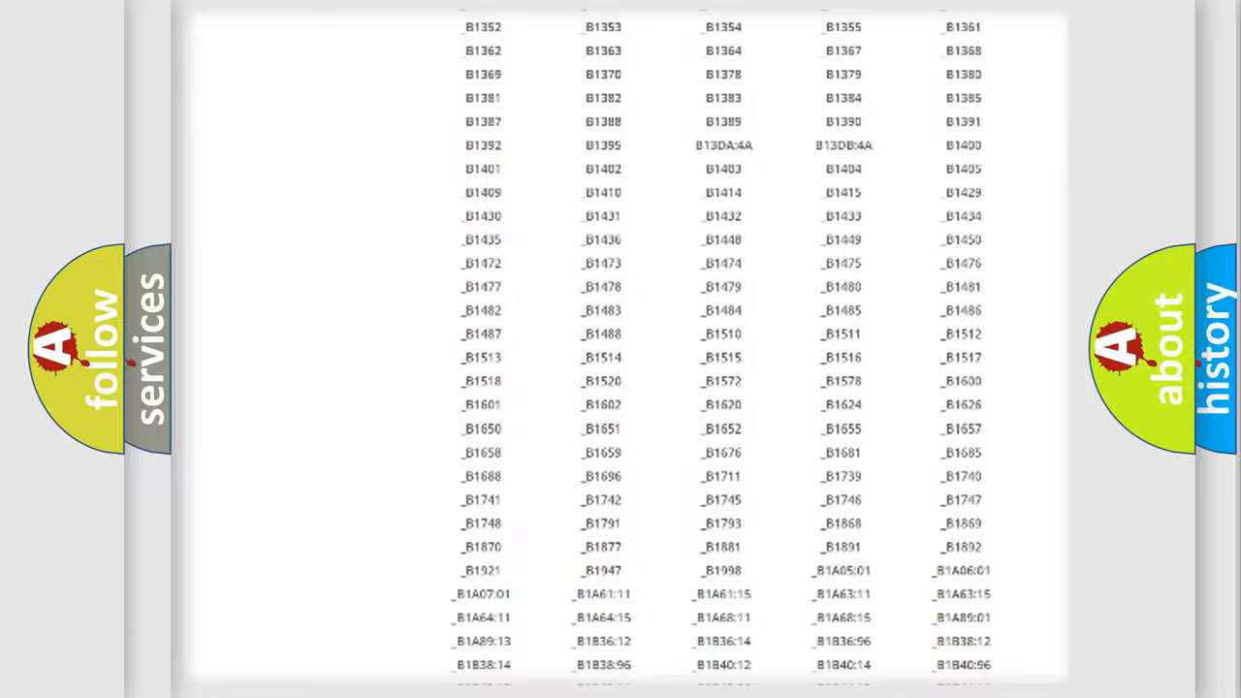